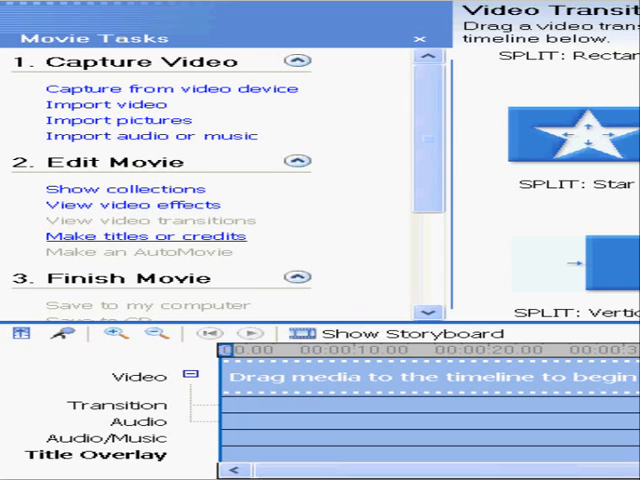
Start 'Make titles or credits' from the Movie Tasks pane to show title placement options.
left_click(146, 236)
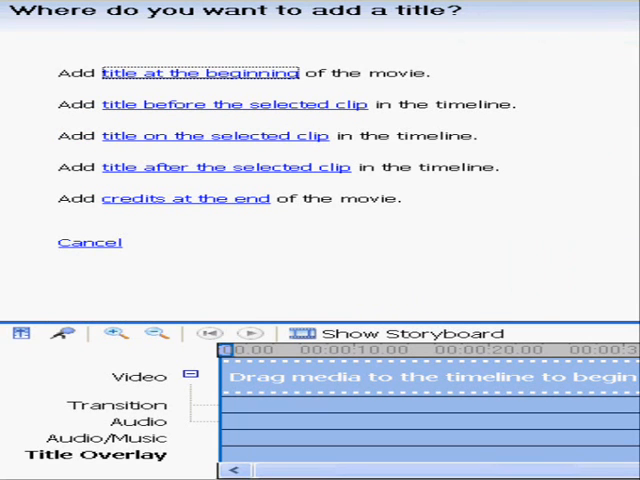
Choose end credits and enter 'The End' with 'By Trickchack' on the second line.
left_click(198, 72)
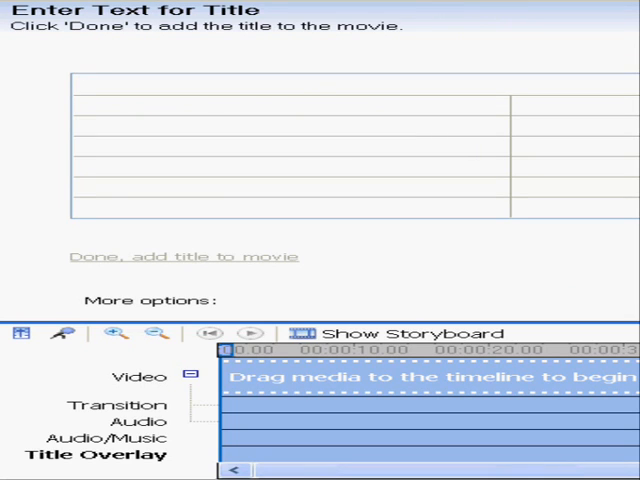
left_click(84, 84)
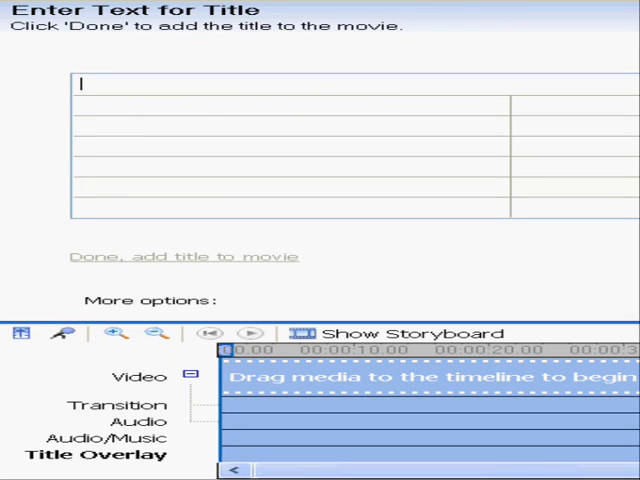
type("The")
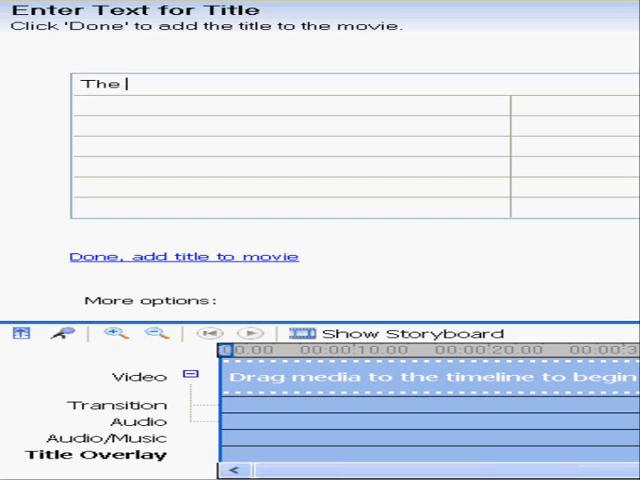
type("End")
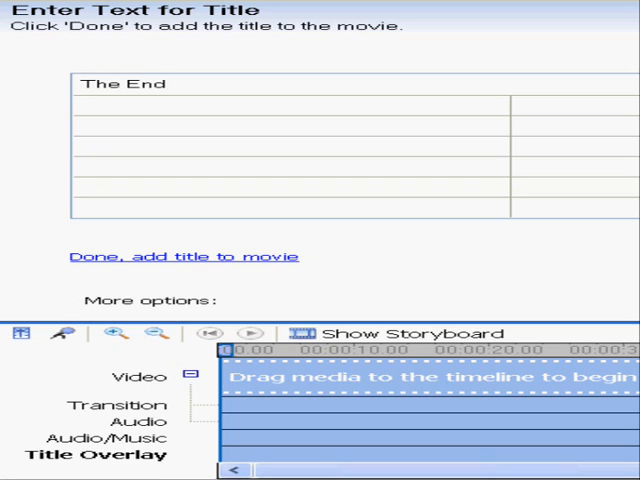
type("By")
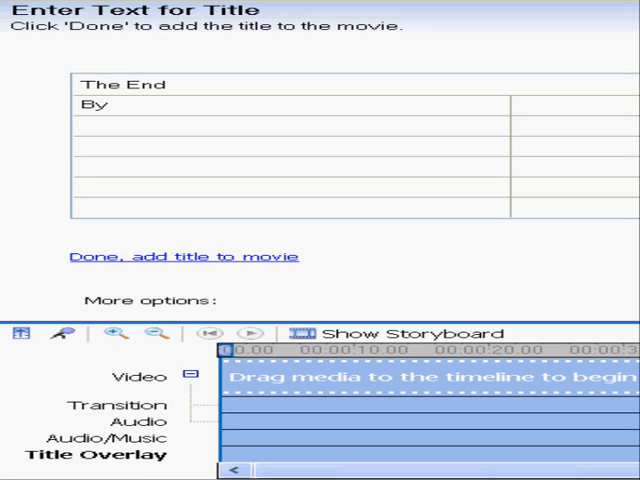
type("Te")
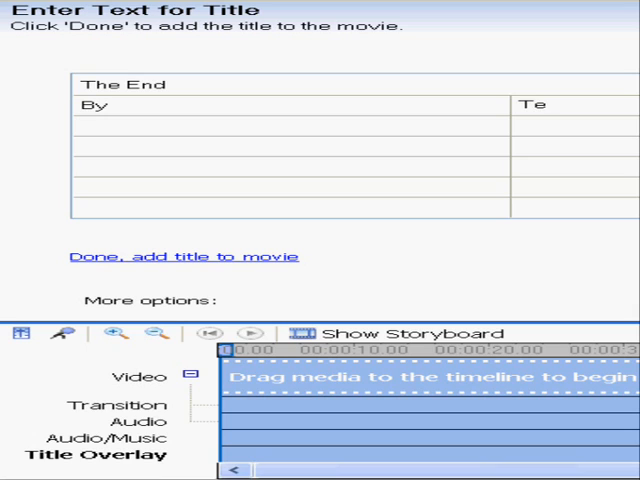
type("Tric")
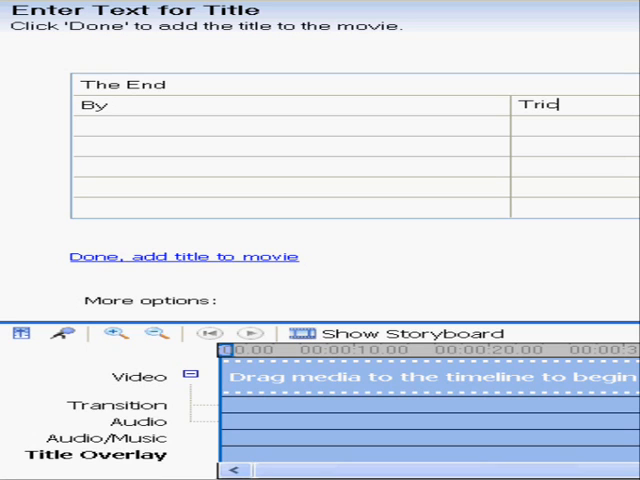
type("kchack")
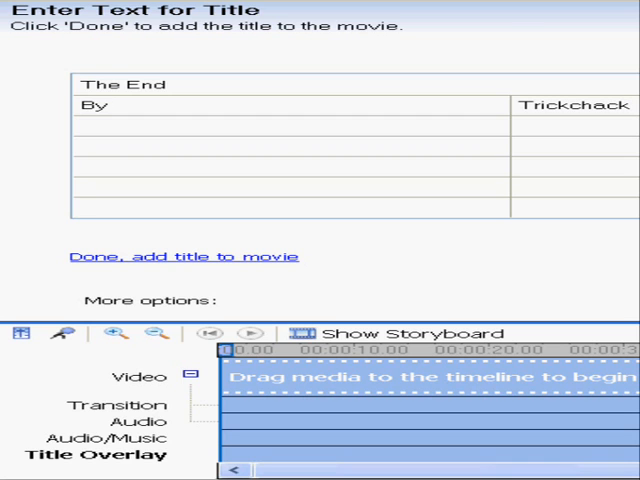
Add the finished credits to the movie's title overlay track.
left_click(184, 256)
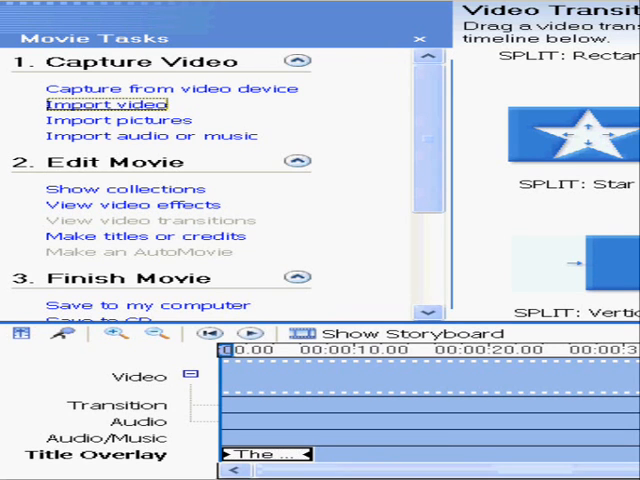
Import a video file and place the clip at the start of the video track.
left_click(104, 104)
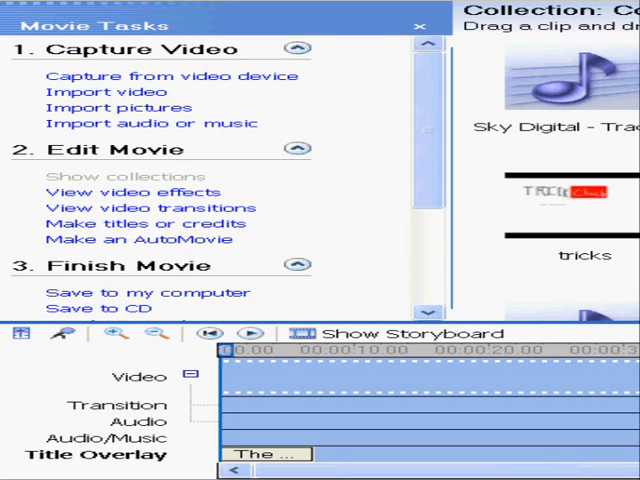
mouse_move(108, 92)
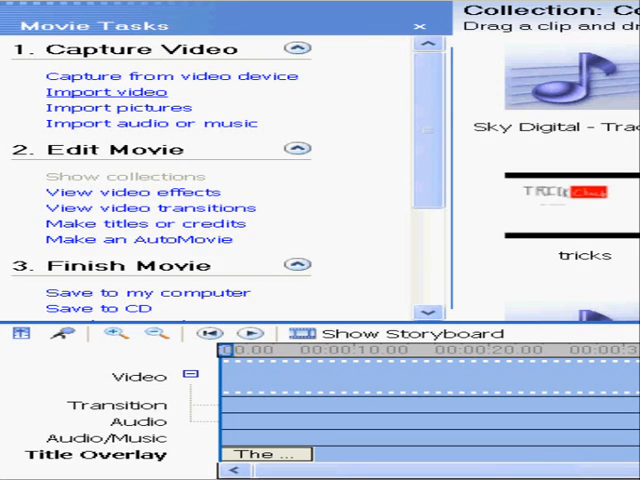
left_click(108, 92)
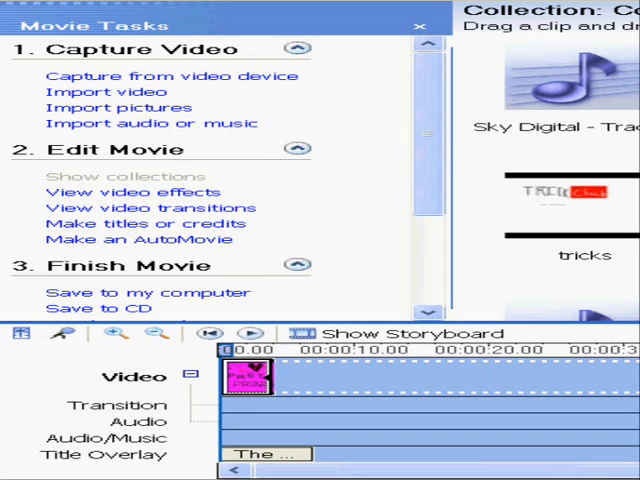
left_click(252, 332)
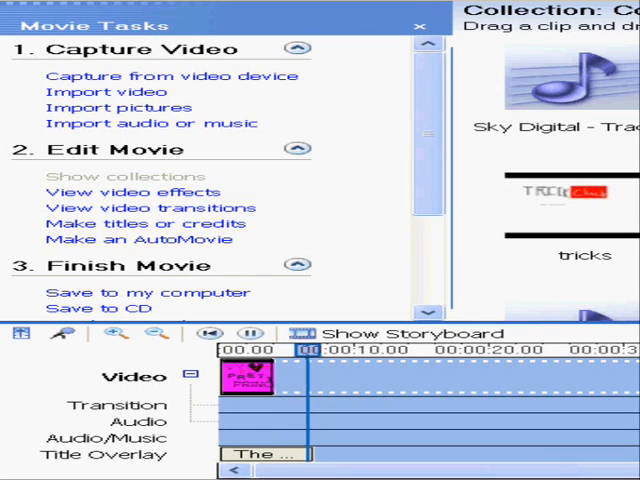
left_click(250, 332)
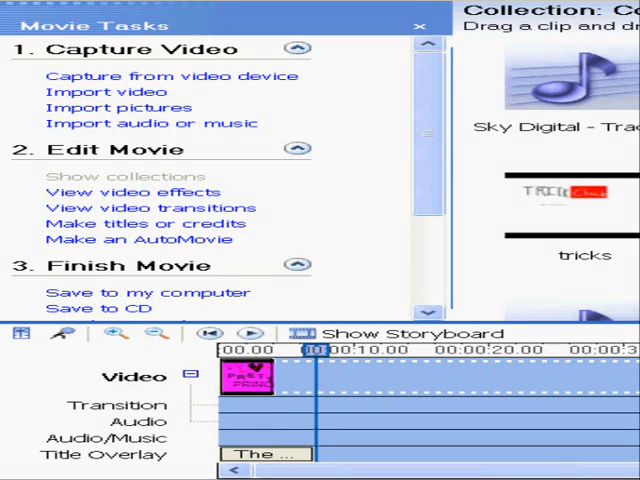